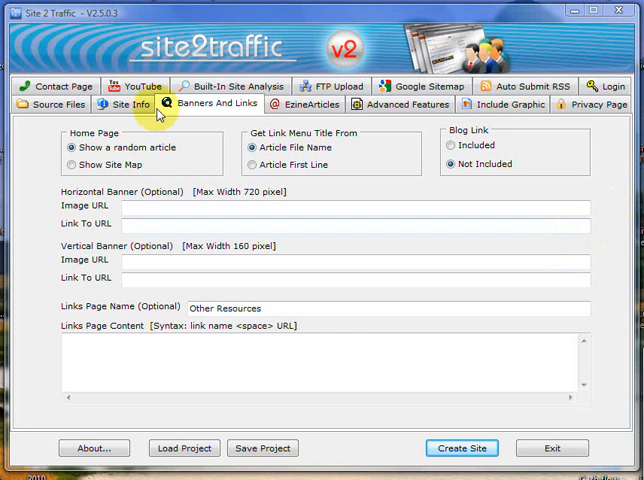
{"action": "mouse_move", "coordinate": [128, 164]}
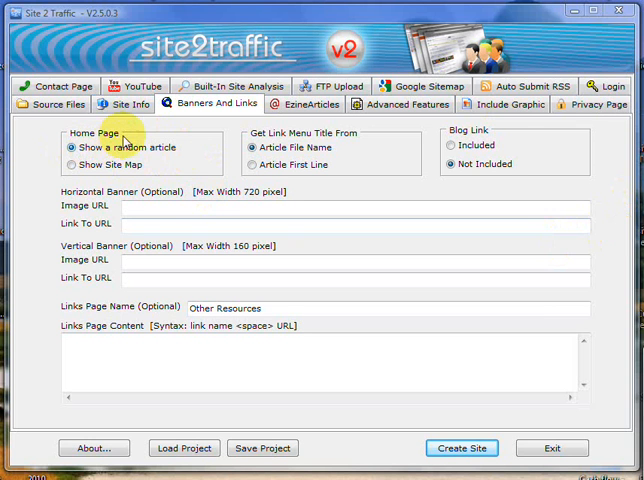
{"action": "mouse_move", "coordinate": [176, 152]}
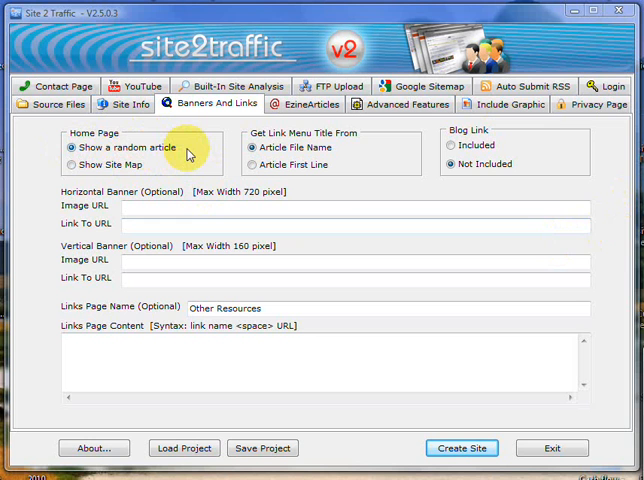
{"action": "mouse_move", "coordinate": [616, 238]}
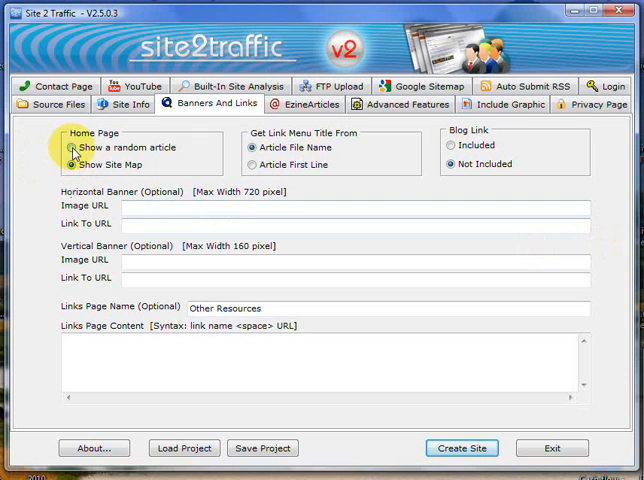
{"action": "mouse_move", "coordinate": [392, 164]}
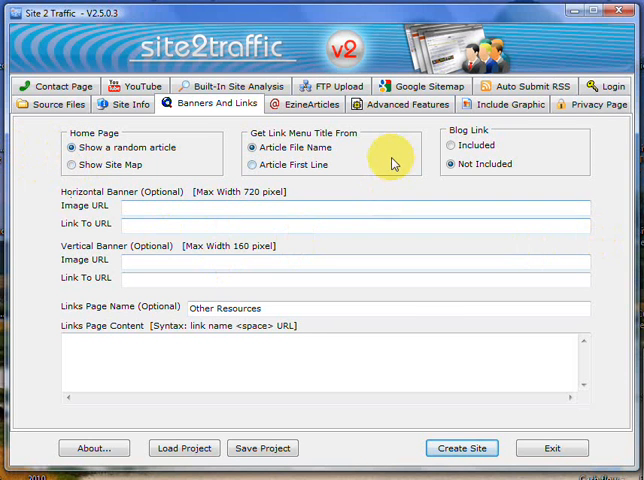
{"action": "mouse_move", "coordinate": [360, 162]}
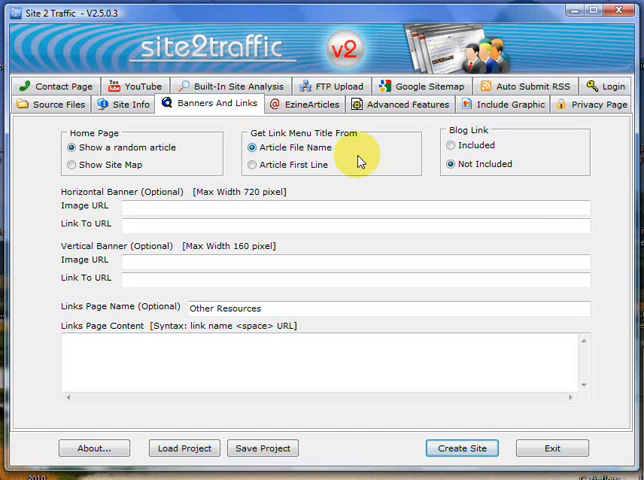
{"action": "mouse_move", "coordinate": [340, 156]}
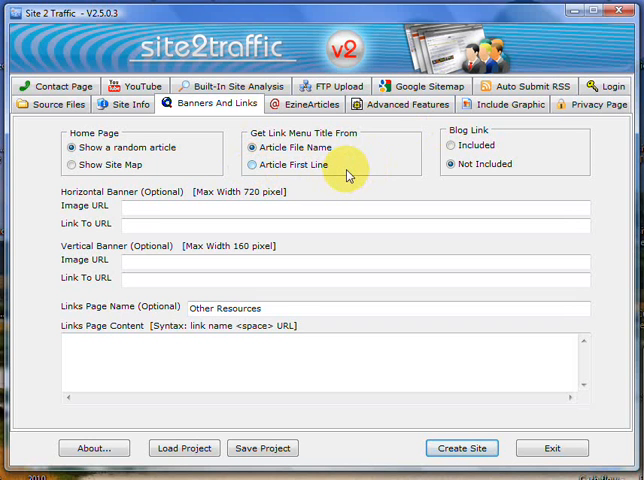
{"action": "mouse_move", "coordinate": [348, 178]}
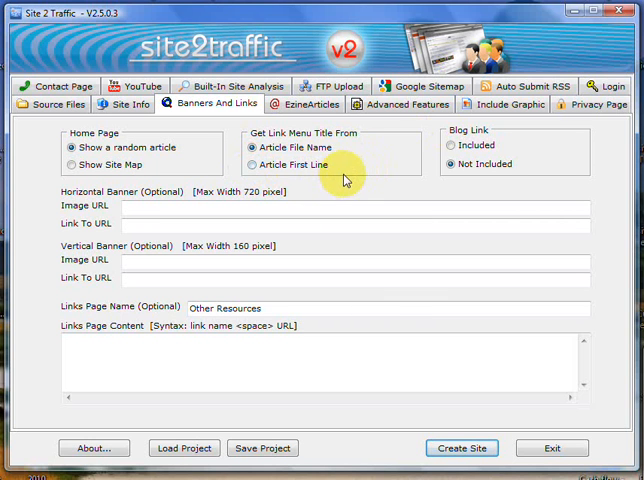
{"action": "mouse_move", "coordinate": [336, 152]}
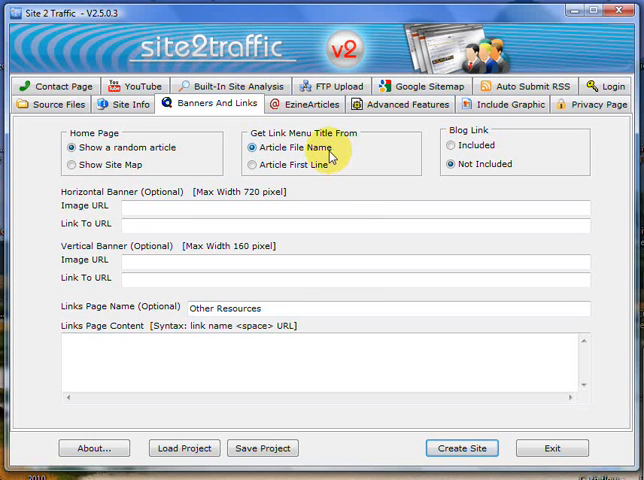
{"action": "mouse_move", "coordinate": [260, 164]}
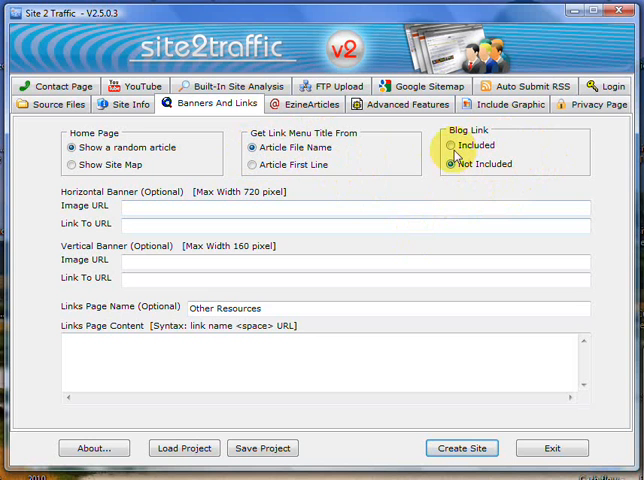
{"action": "left_click", "coordinate": [452, 144]}
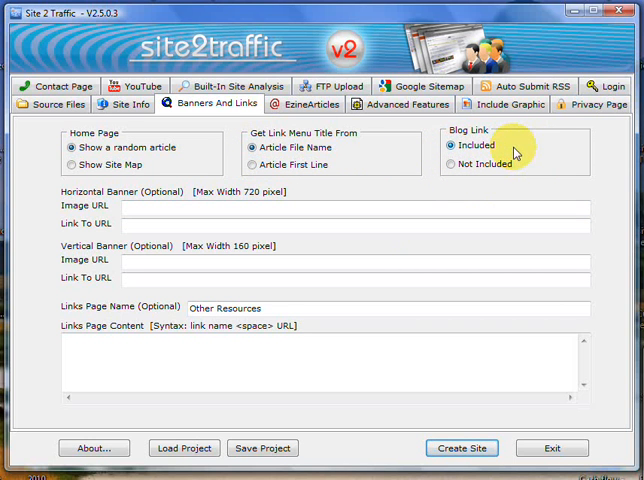
{"action": "mouse_move", "coordinate": [534, 160]}
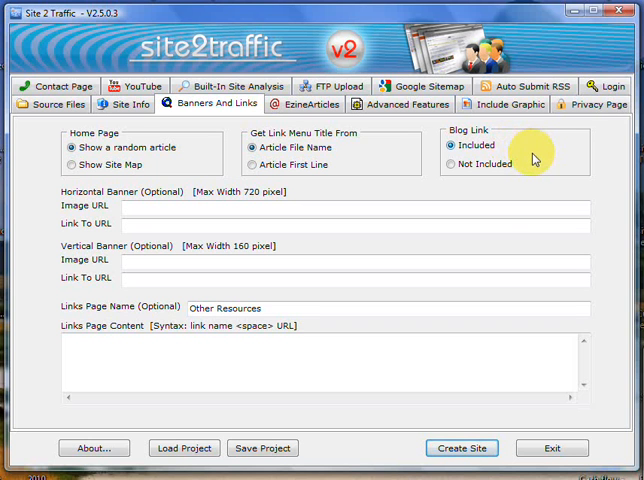
{"action": "mouse_move", "coordinate": [558, 174]}
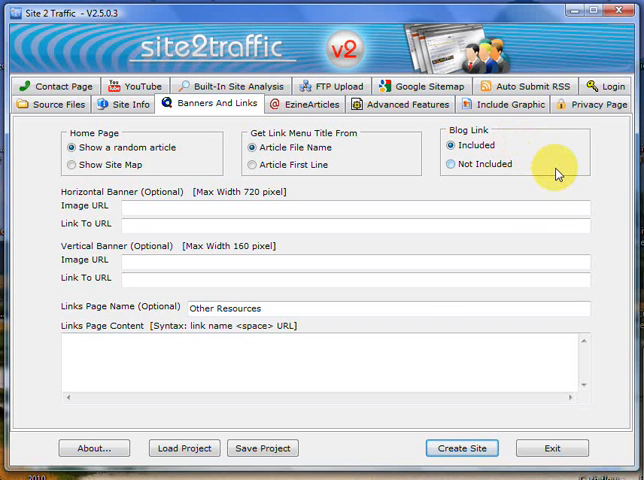
{"action": "mouse_move", "coordinate": [484, 172]}
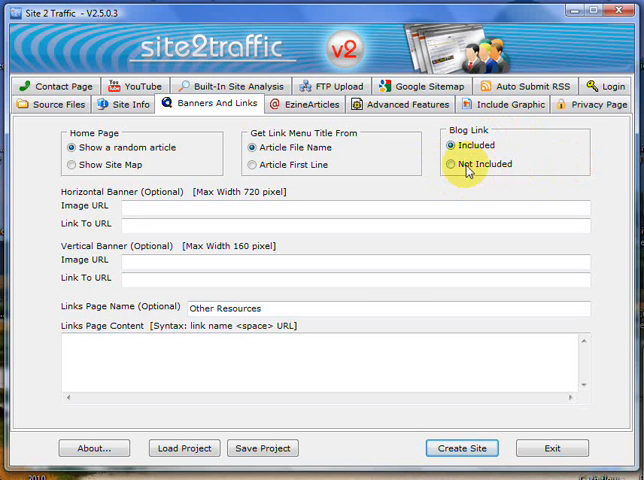
{"action": "left_click", "coordinate": [448, 164]}
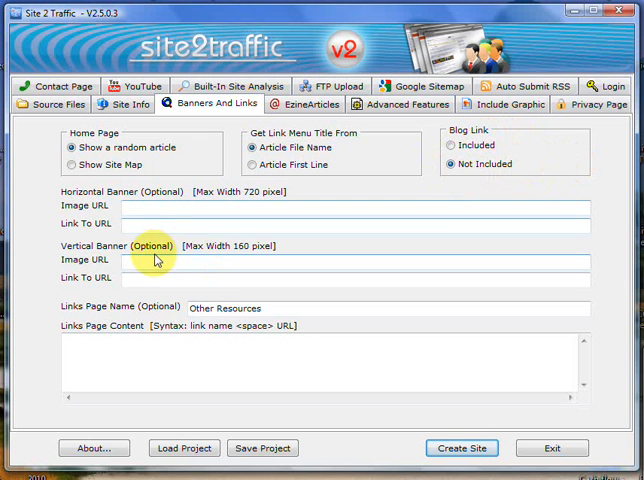
{"action": "mouse_move", "coordinate": [150, 204]}
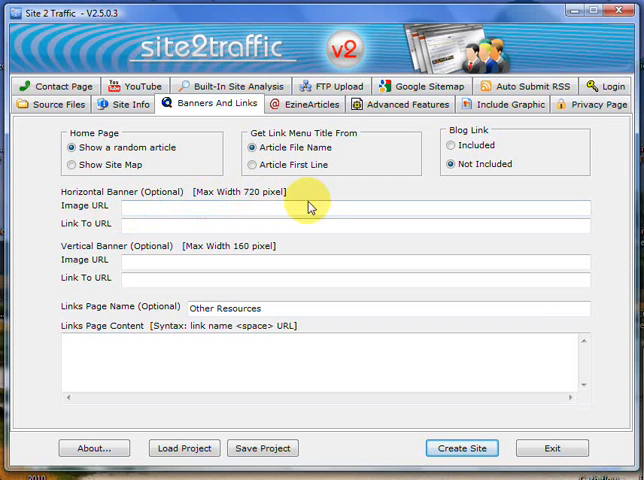
{"action": "mouse_move", "coordinate": [304, 200]}
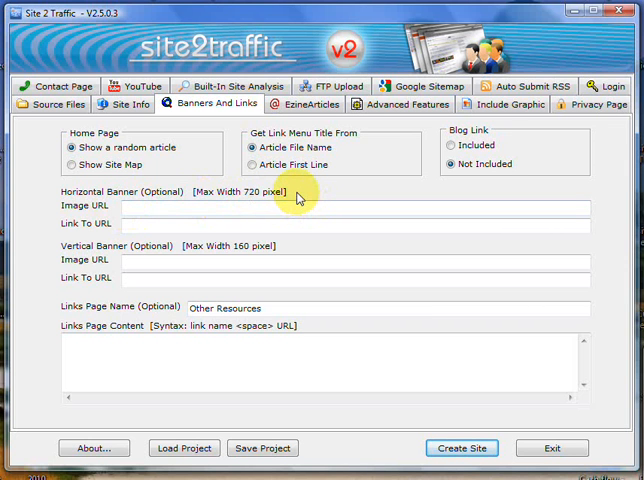
{"action": "mouse_move", "coordinate": [258, 204]}
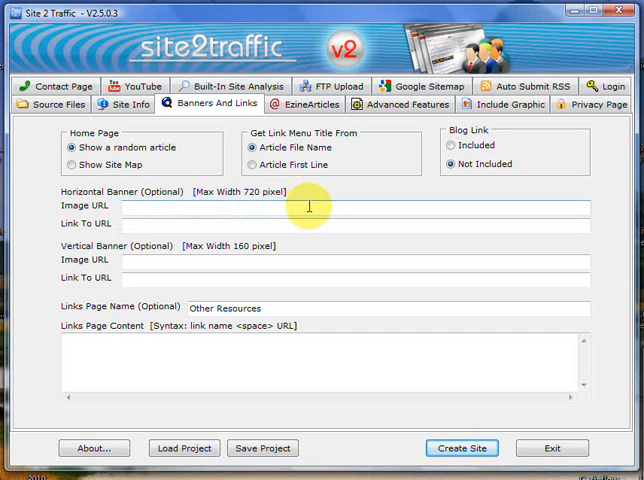
{"action": "mouse_move", "coordinate": [288, 204]}
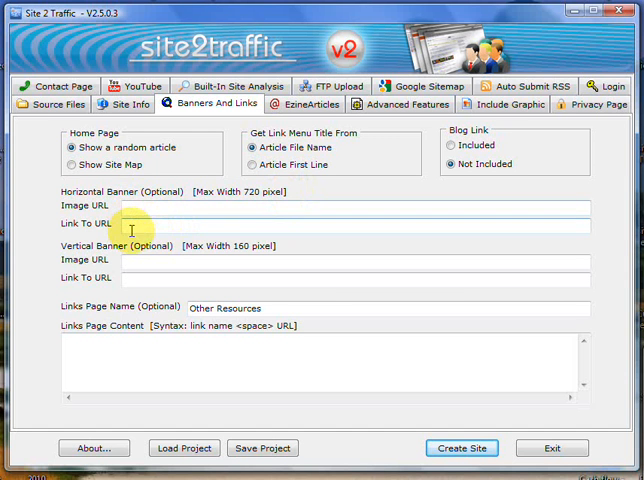
{"action": "mouse_move", "coordinate": [212, 224]}
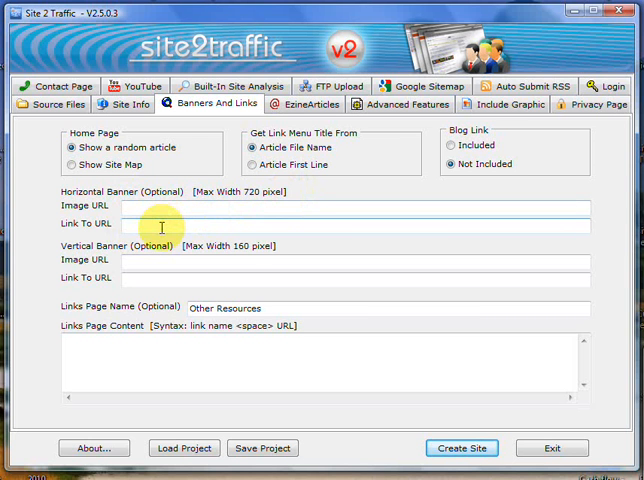
{"action": "mouse_move", "coordinate": [160, 258]}
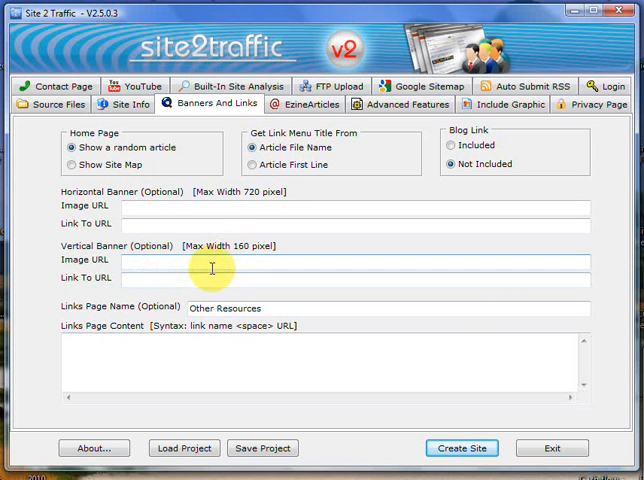
{"action": "mouse_move", "coordinate": [342, 258]}
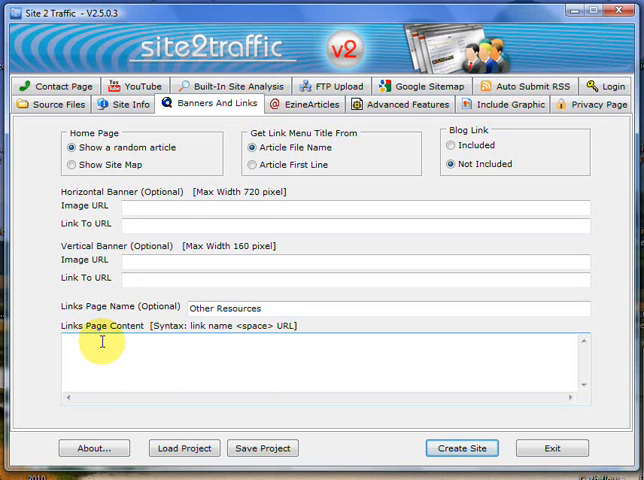
{"action": "mouse_move", "coordinate": [256, 344]}
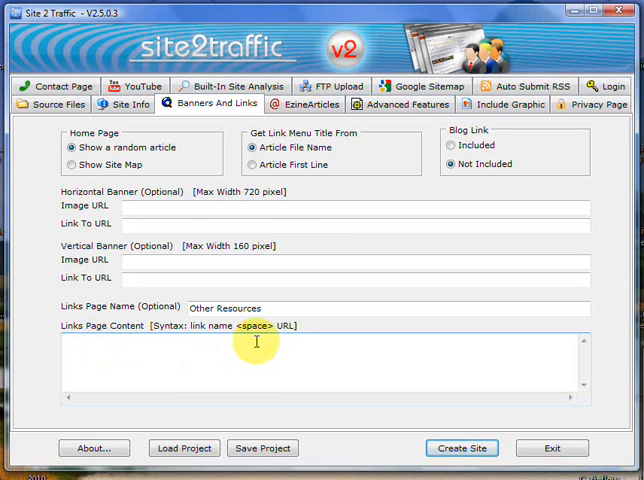
{"action": "mouse_move", "coordinate": [198, 340]}
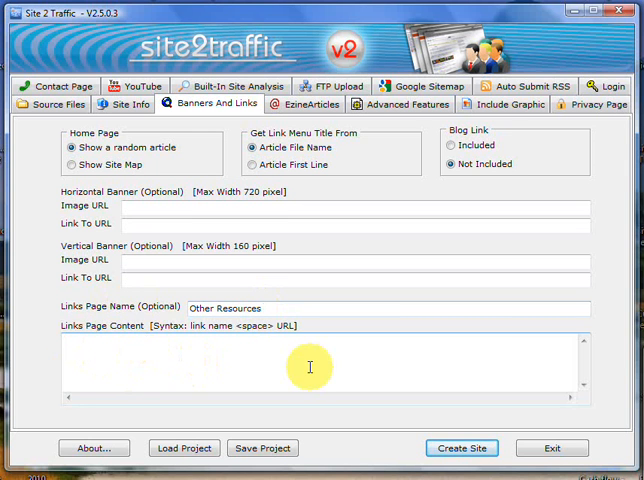
{"action": "mouse_move", "coordinate": [310, 368]}
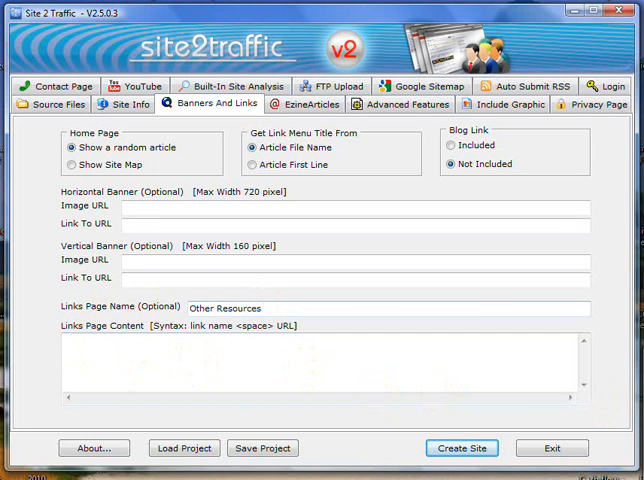